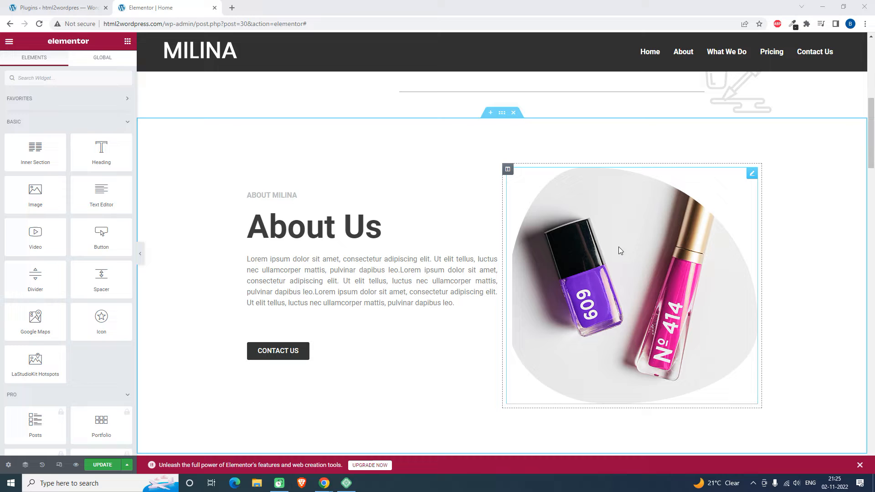
Confirm Sina Extension for Elementor is active in Plugins, then return to the Elementor editor.
click(56, 8)
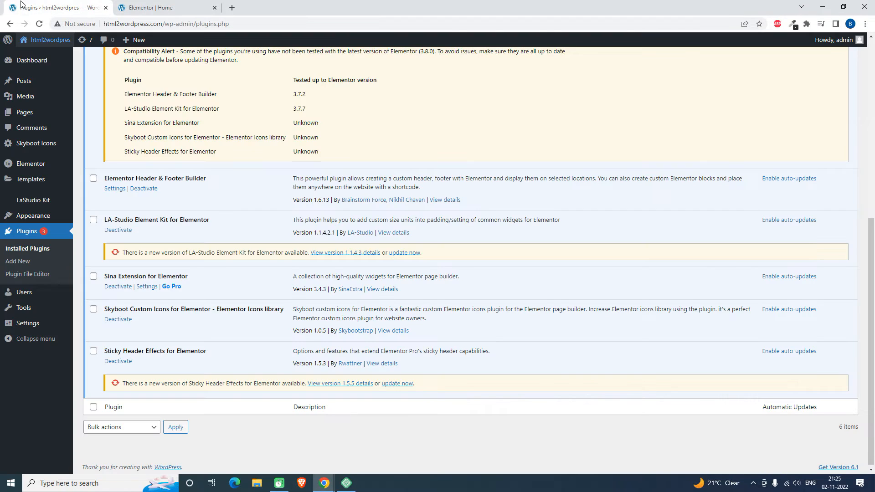
double_click(153, 276)
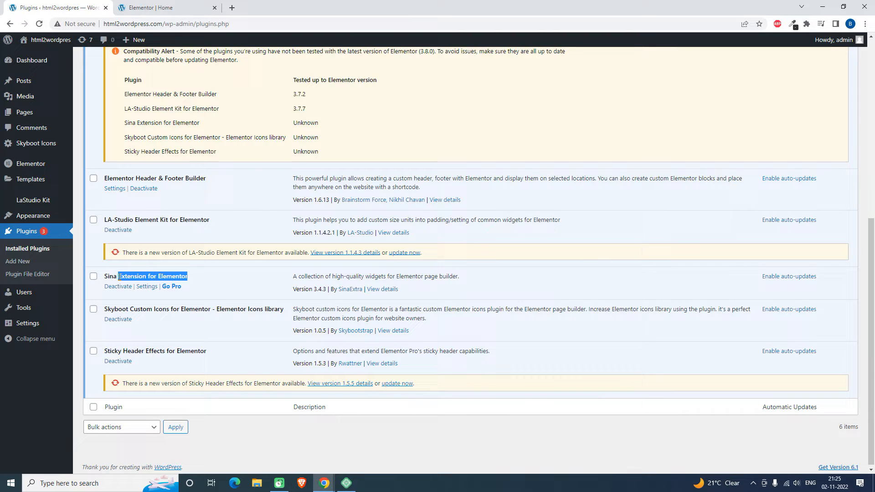
triple_click(145, 276)
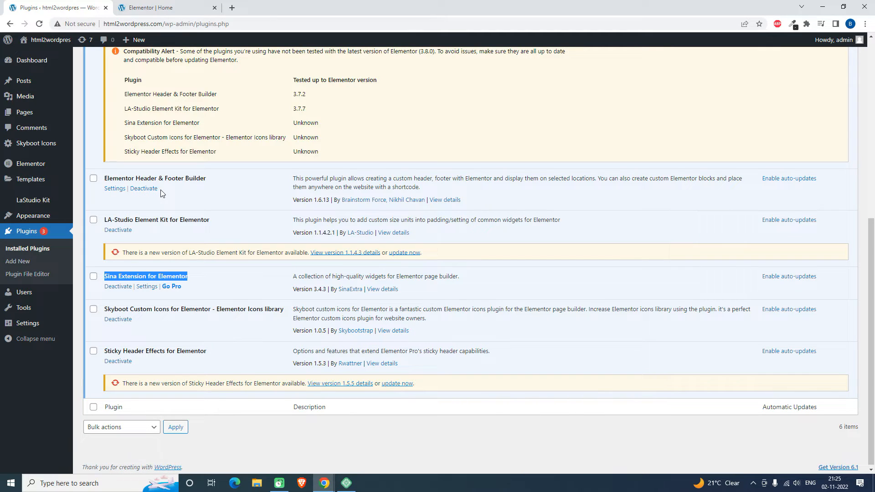
click(148, 7)
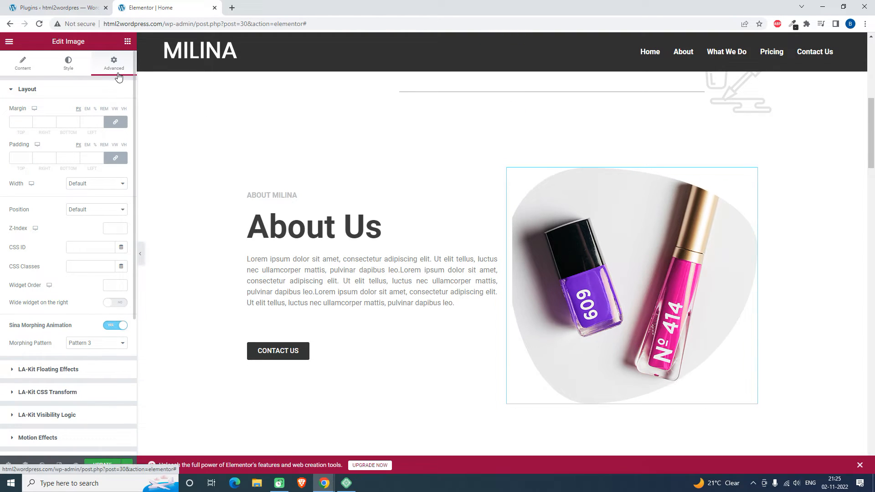
Cycle the About Us image's morphing pattern through Pattern 2 and Pattern 3, settling on Pattern 1.
click(23, 64)
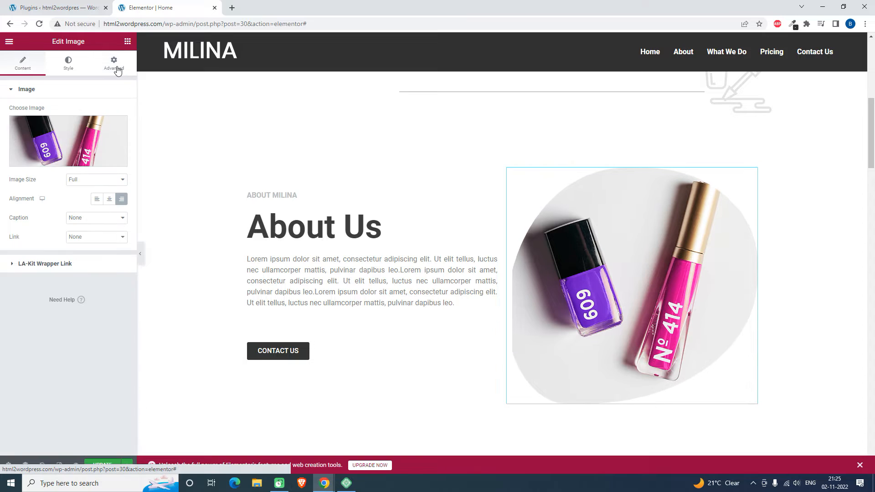
click(113, 63)
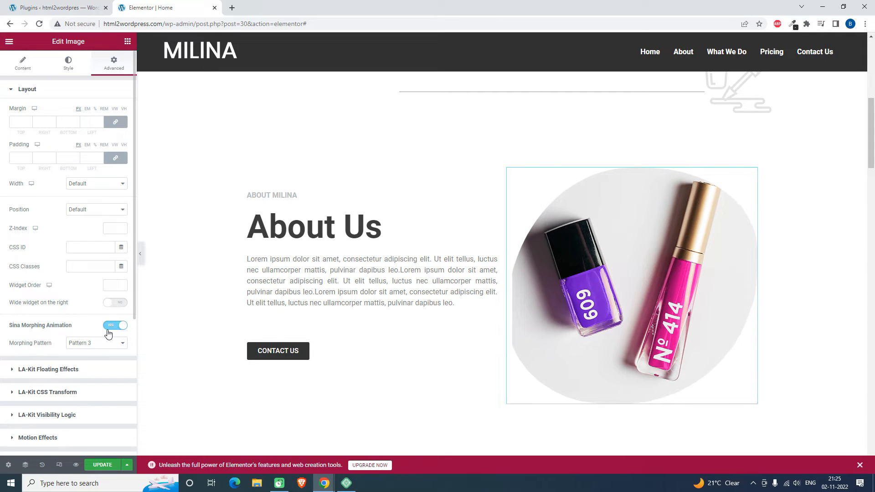
click(95, 343)
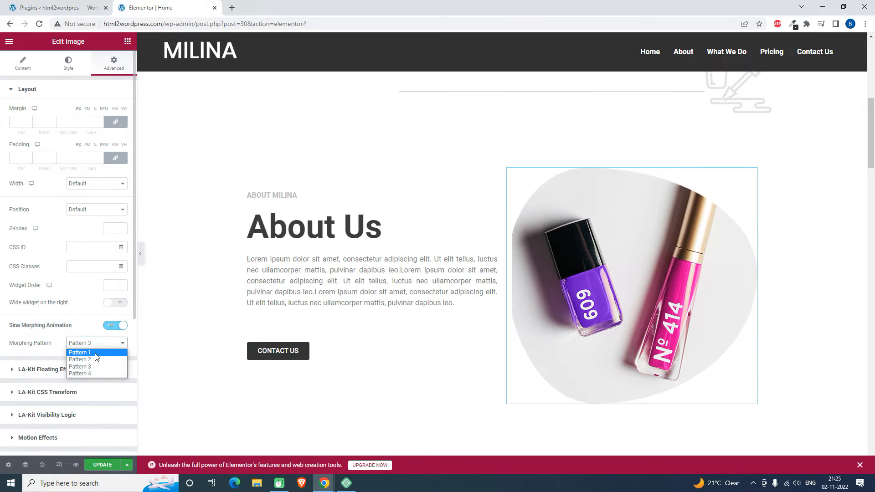
click(80, 359)
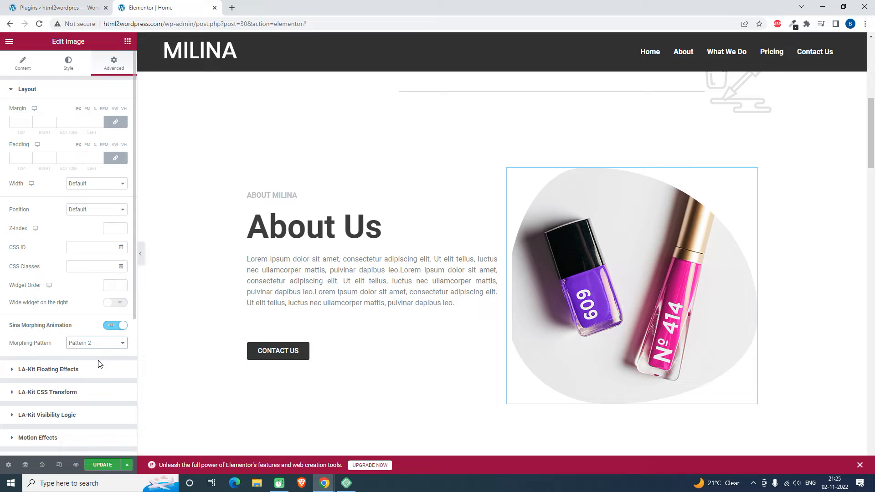
click(95, 343)
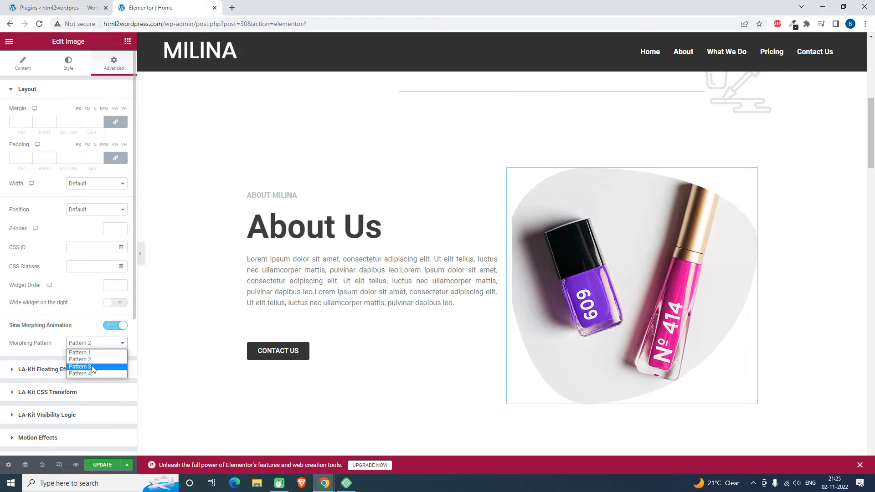
click(80, 367)
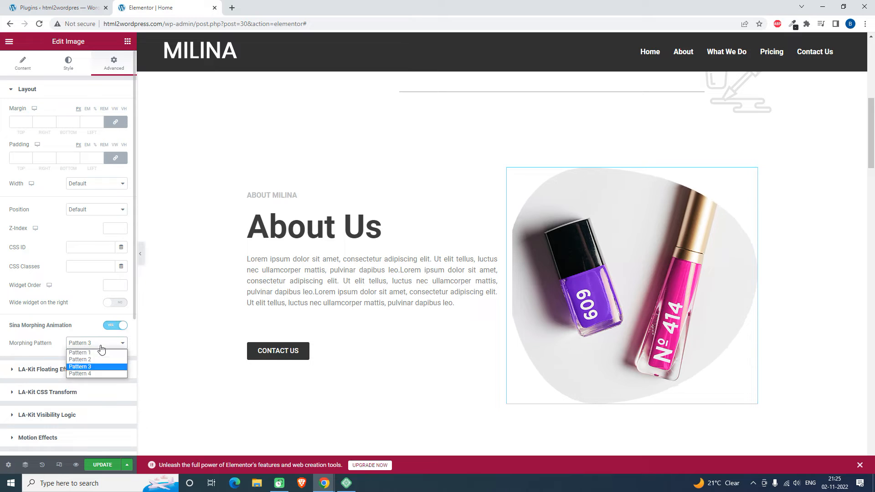
click(79, 352)
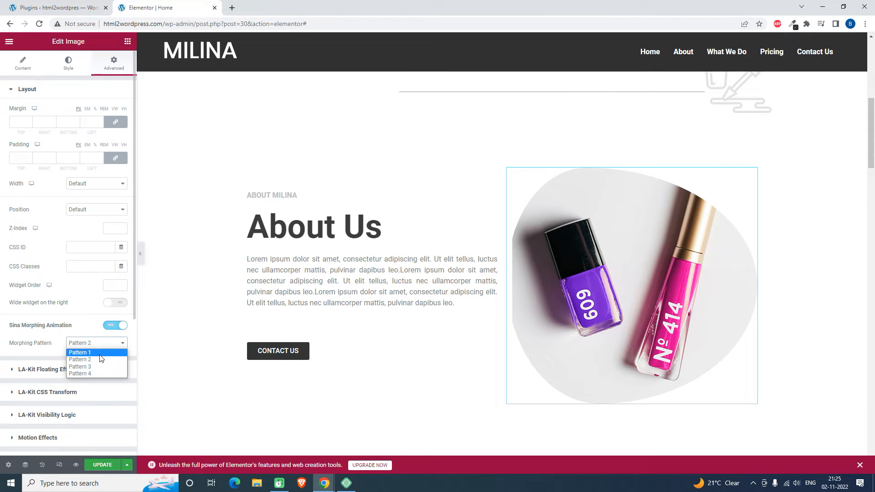
click(79, 352)
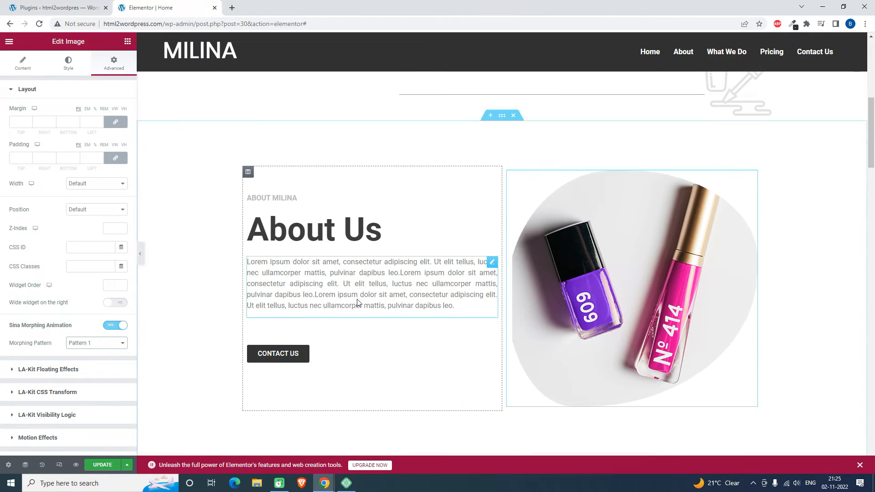
Scroll down past What We Do to the Meet Our Experts section.
scroll(down, 3)
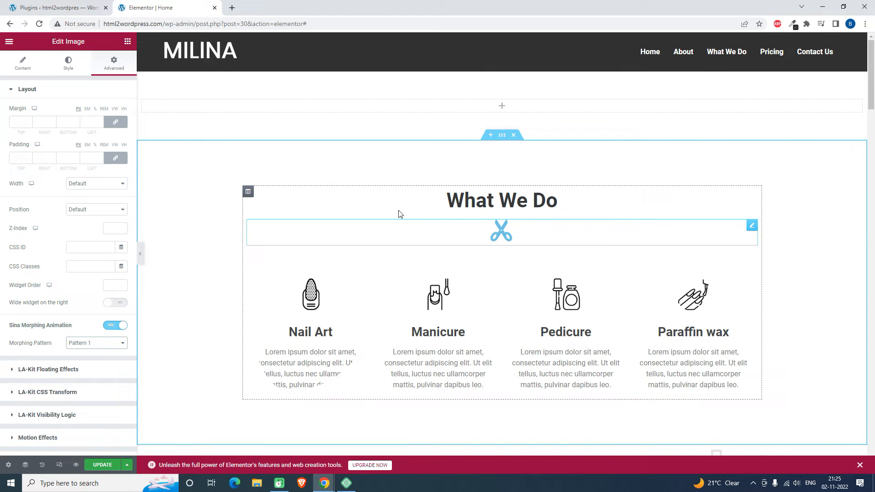
scroll(down, 3)
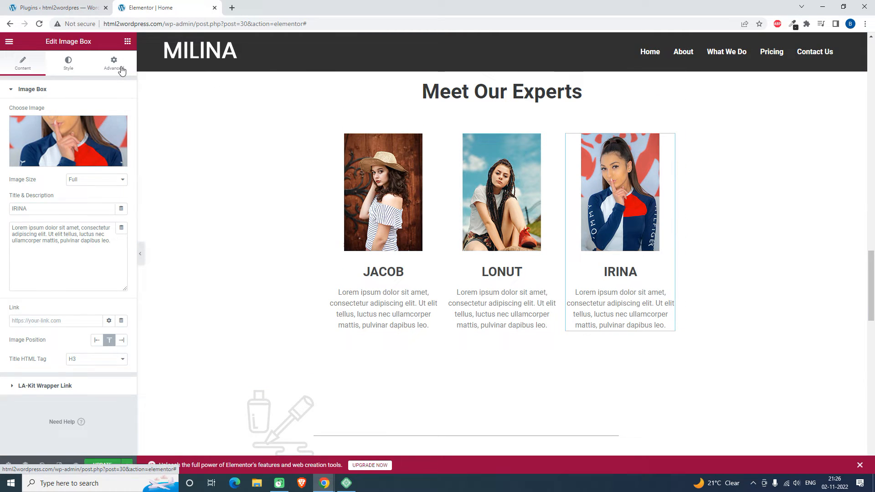
Set the IRINA image box's Sina Morphing Animation pattern to Pattern 2.
click(113, 63)
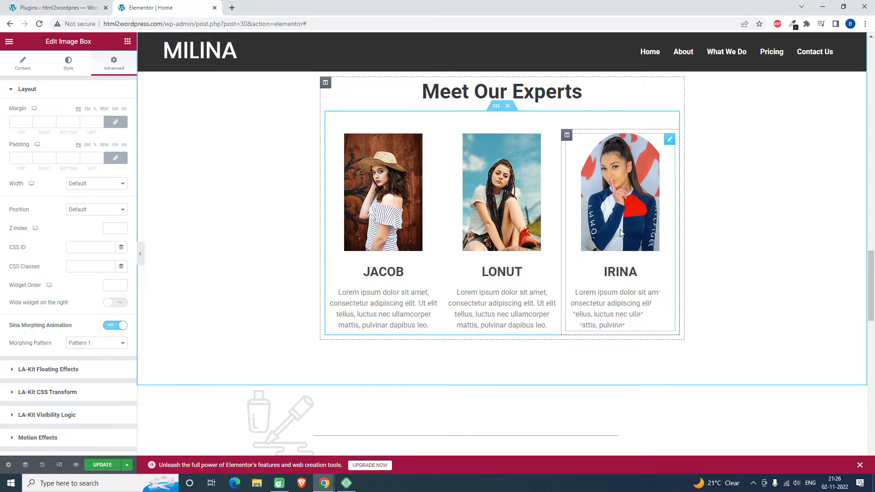
click(95, 343)
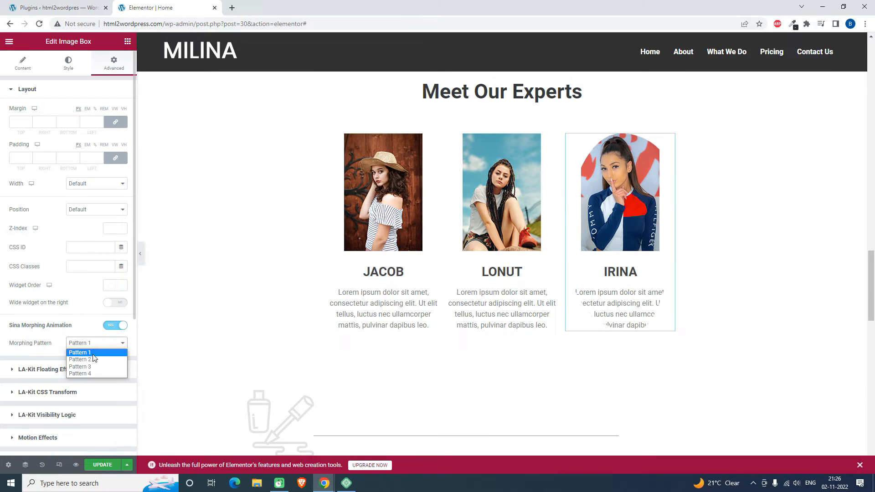
click(80, 359)
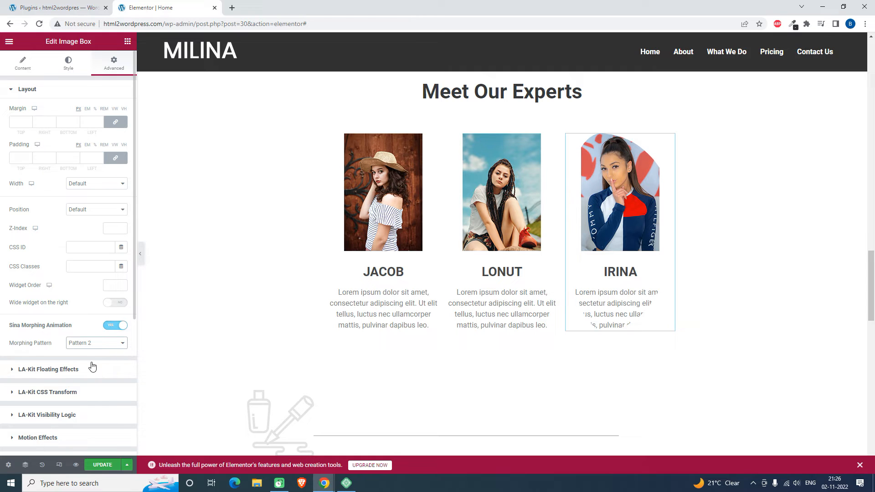
scroll(down, 3)
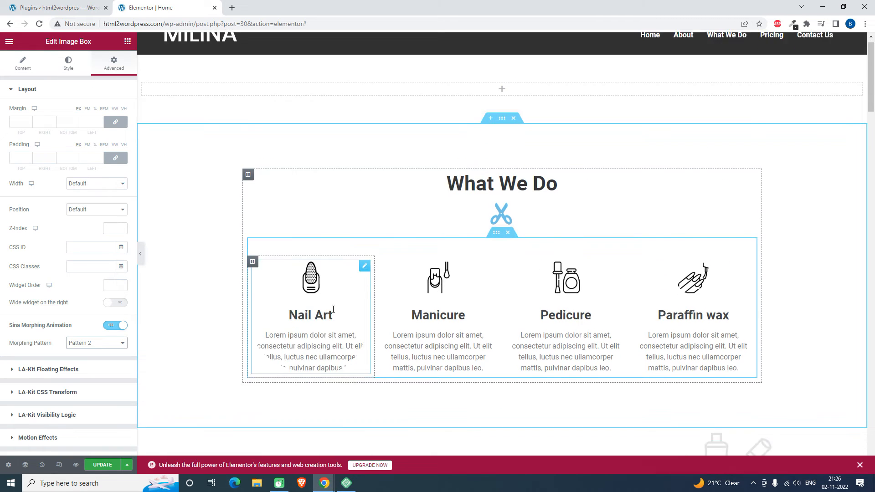
scroll(down, 3)
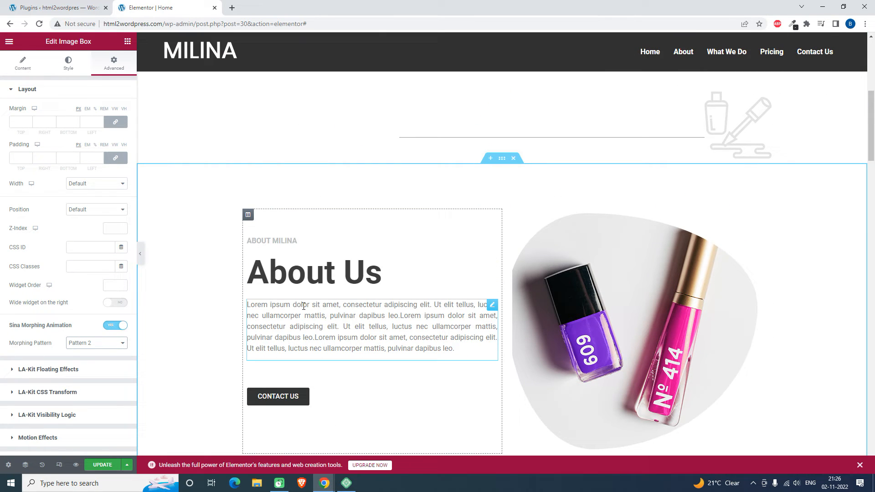